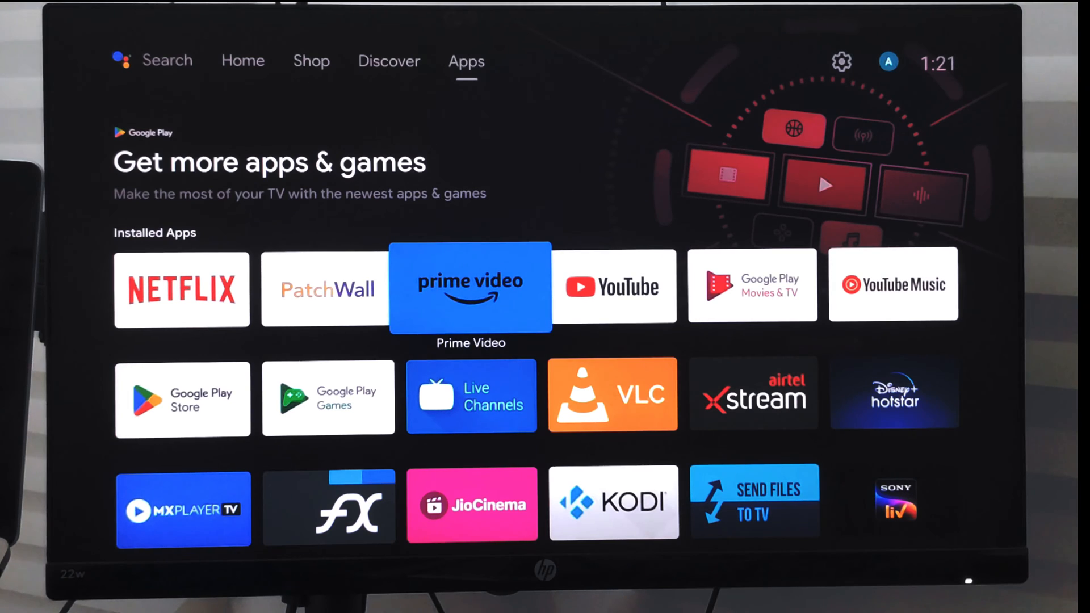
Highlight the YouTube tile, bring up its options menu, then dismiss it
key("right")
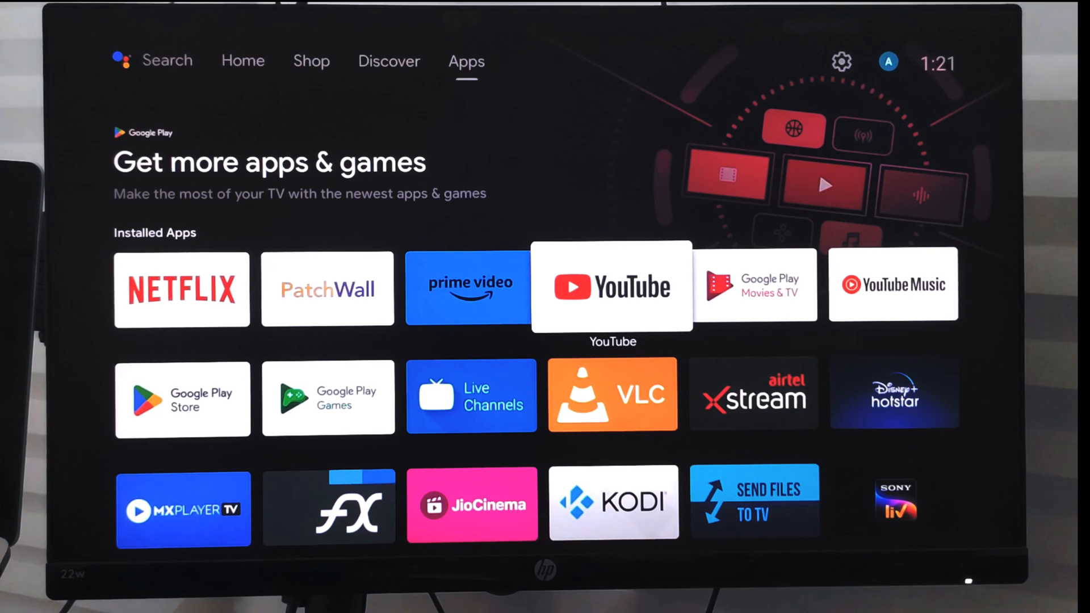
left_click(613, 287)
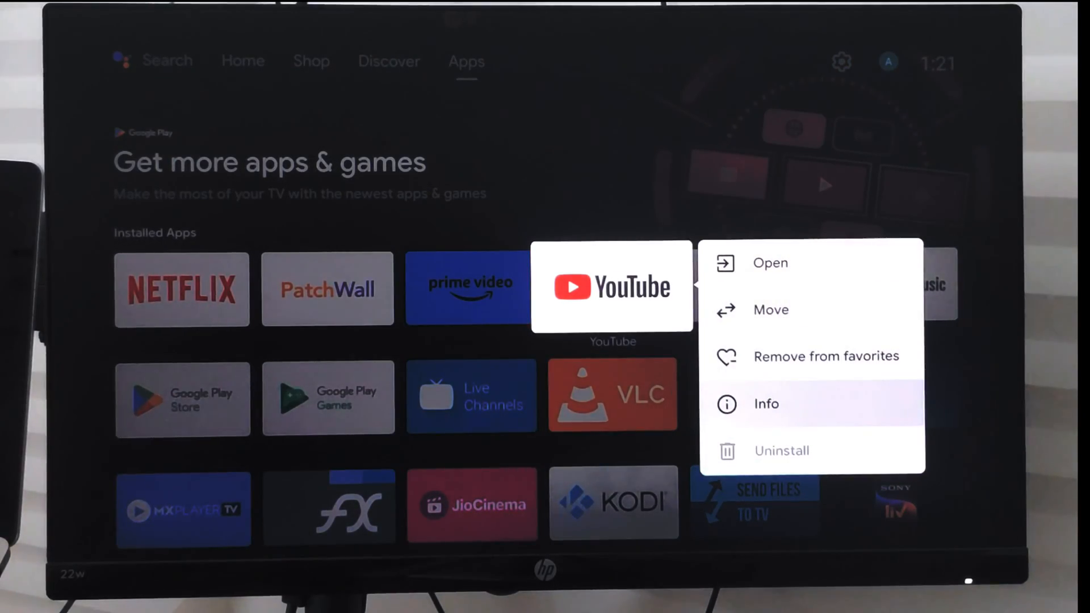
left_click(766, 404)
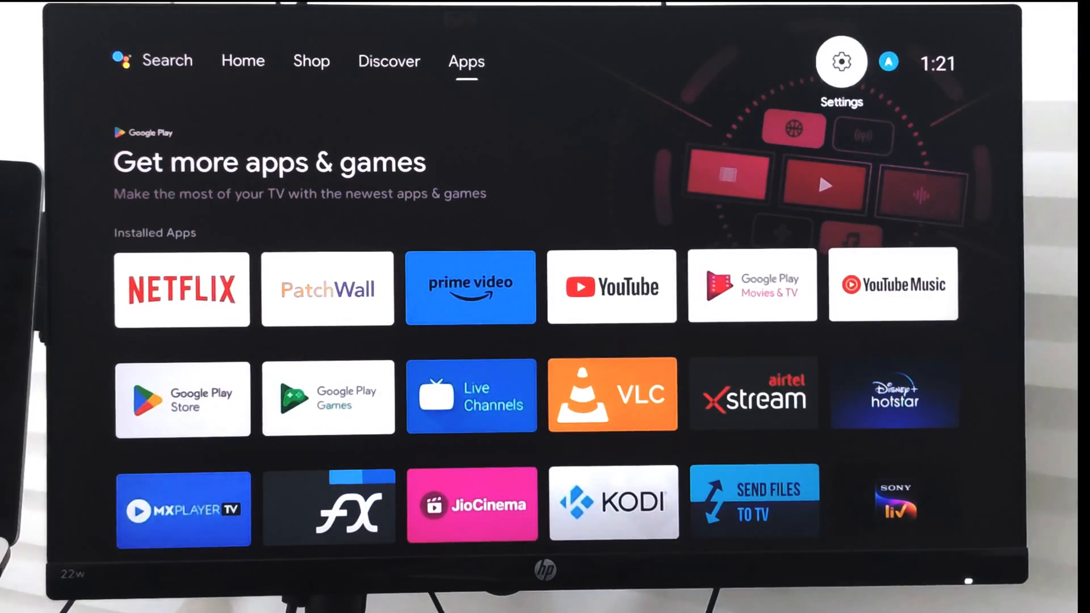
Go to Settings > Apps and open YouTube's details page showing version 4.31.300
left_click(840, 62)
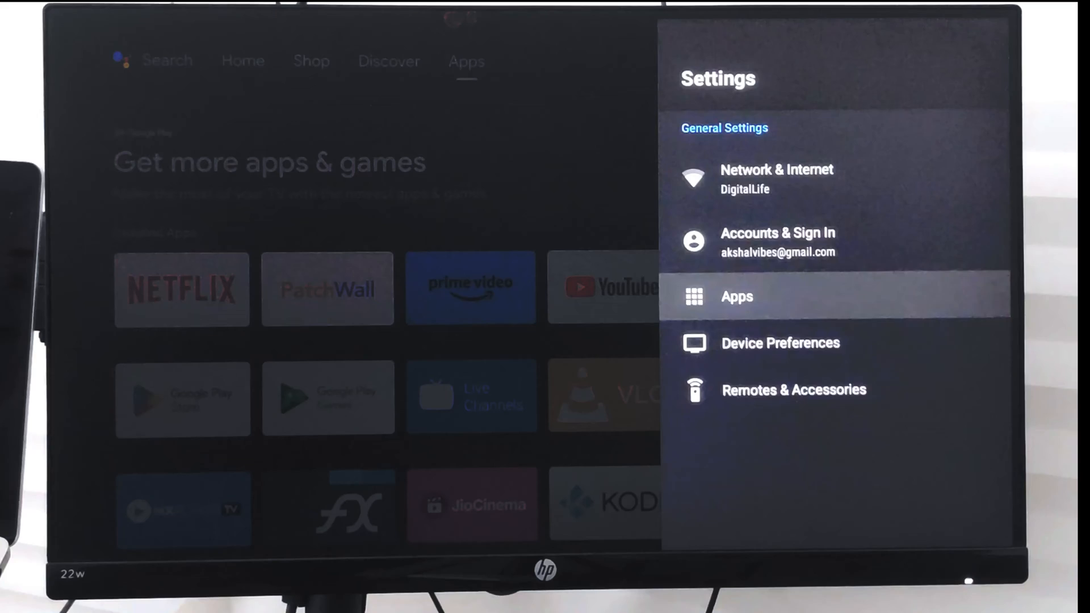
left_click(736, 296)
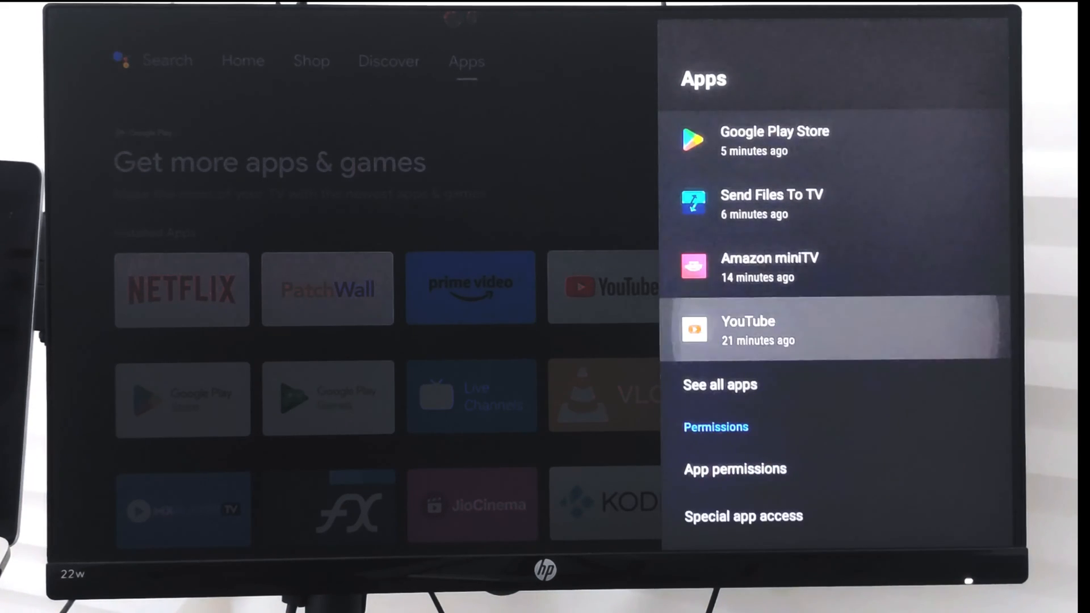
left_click(748, 330)
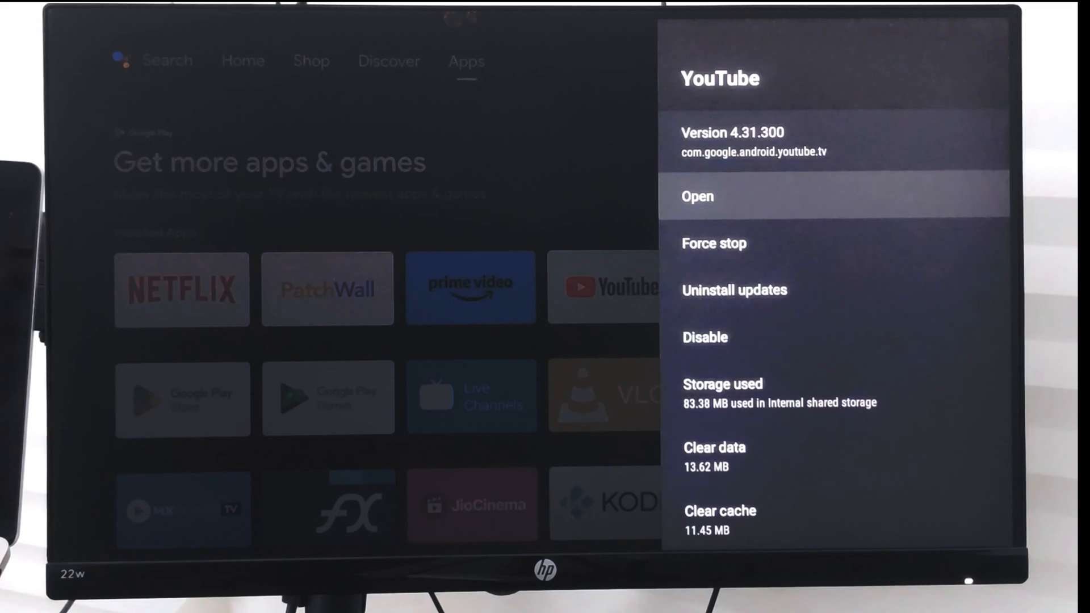
Scroll down YouTube's details to the storage options and clear its app data
key("Down")
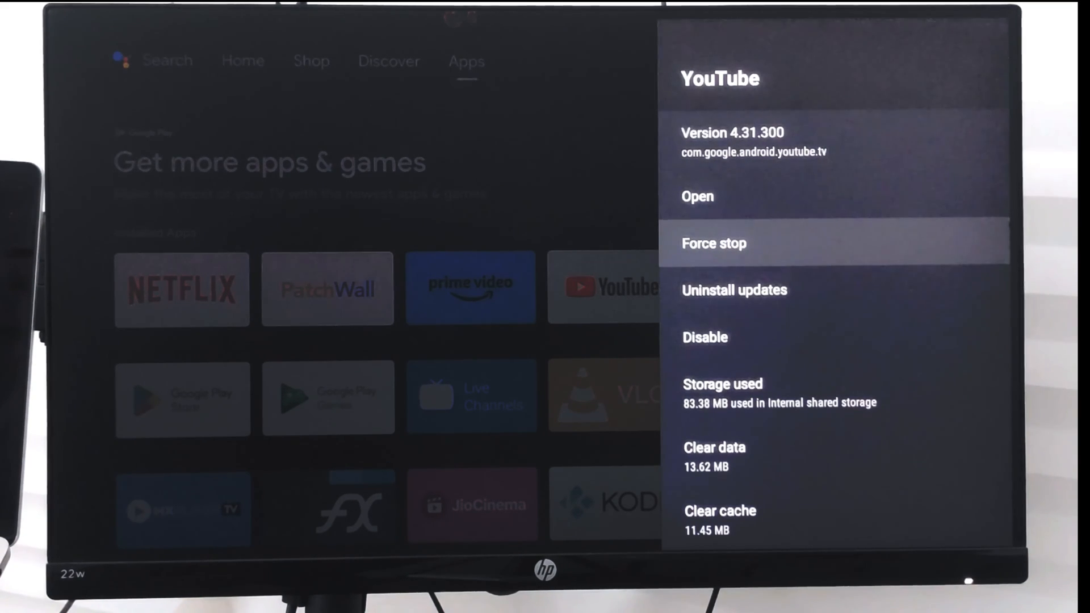
scroll("down", 3)
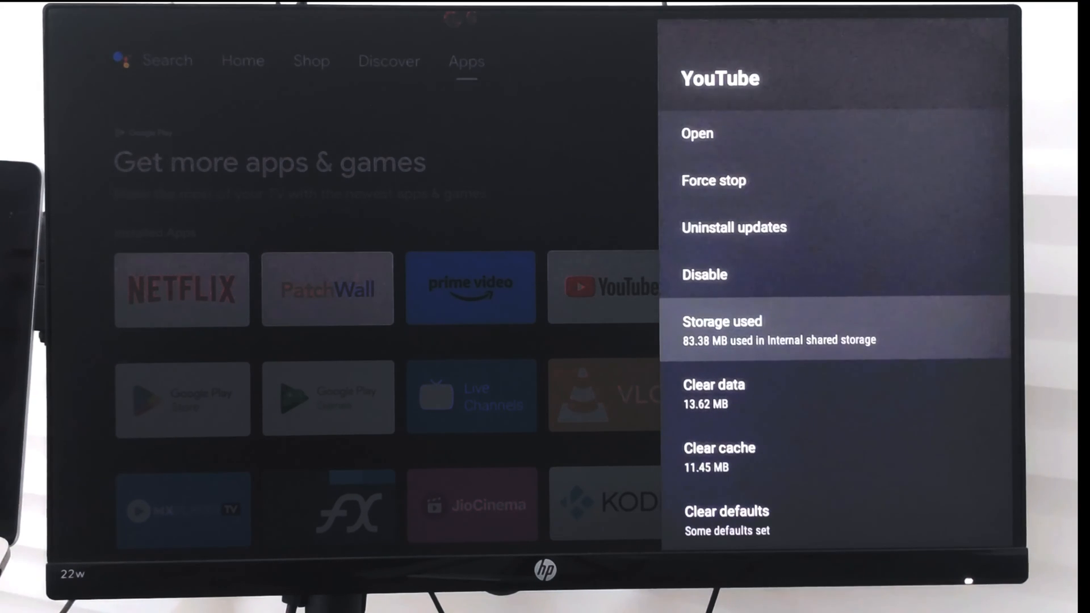
scroll("down", 3)
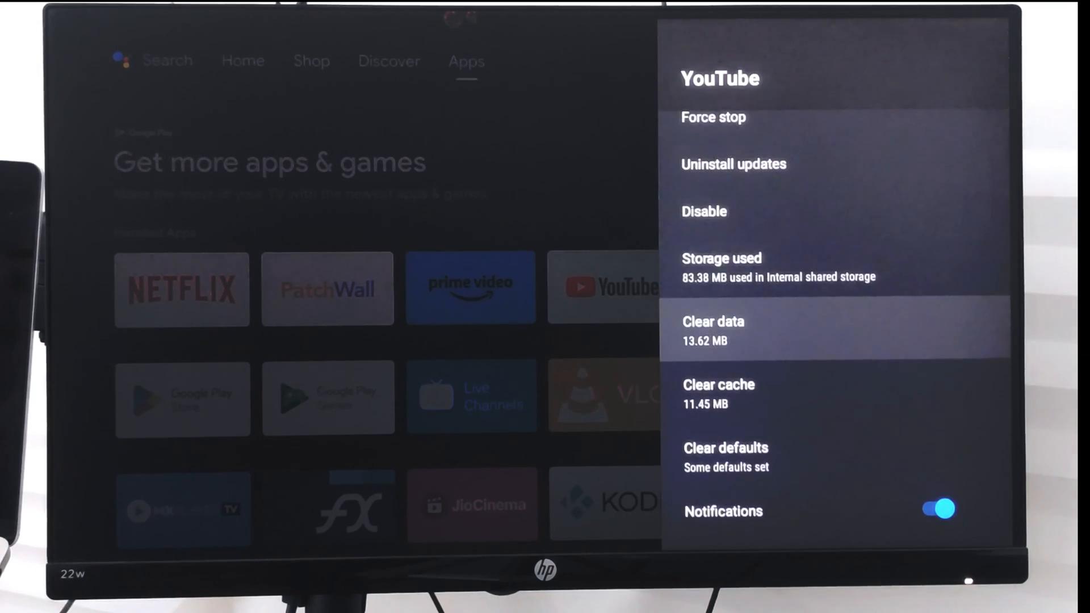
scroll("down", 3)
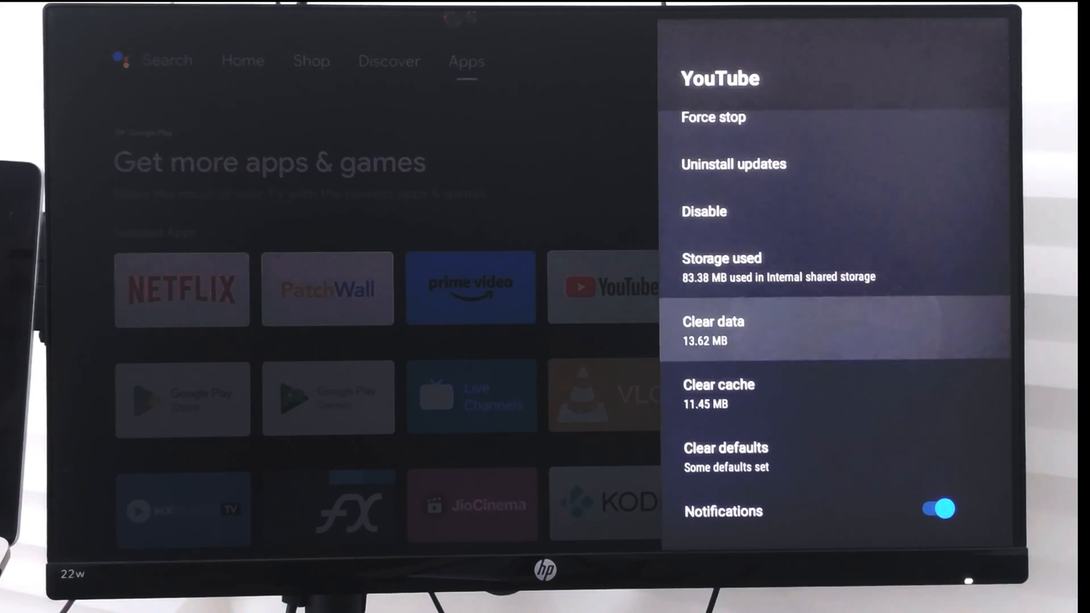
left_click(713, 331)
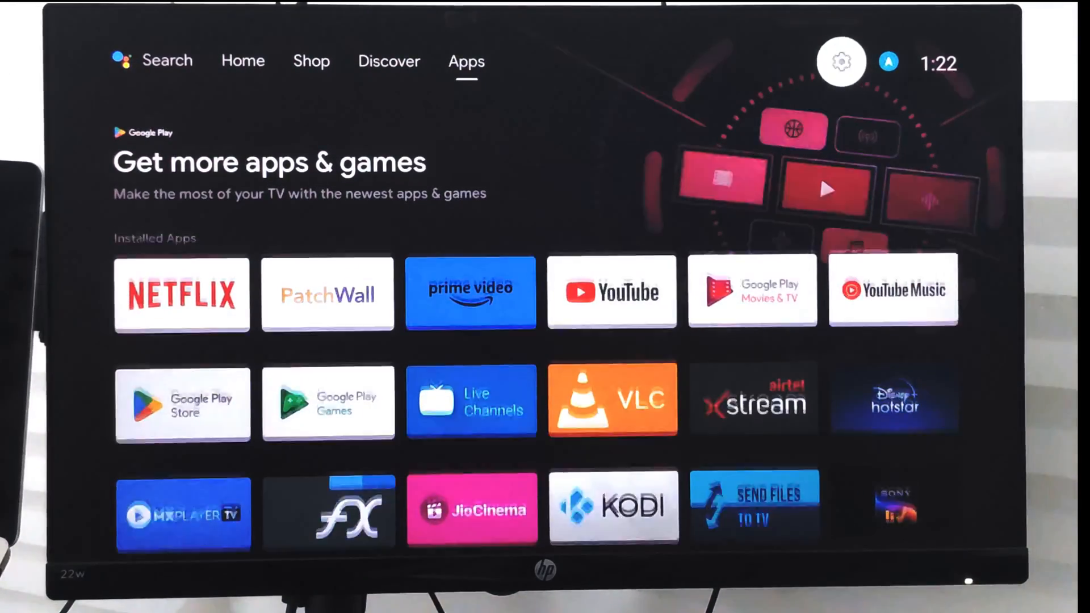
mouse_move(470, 288)
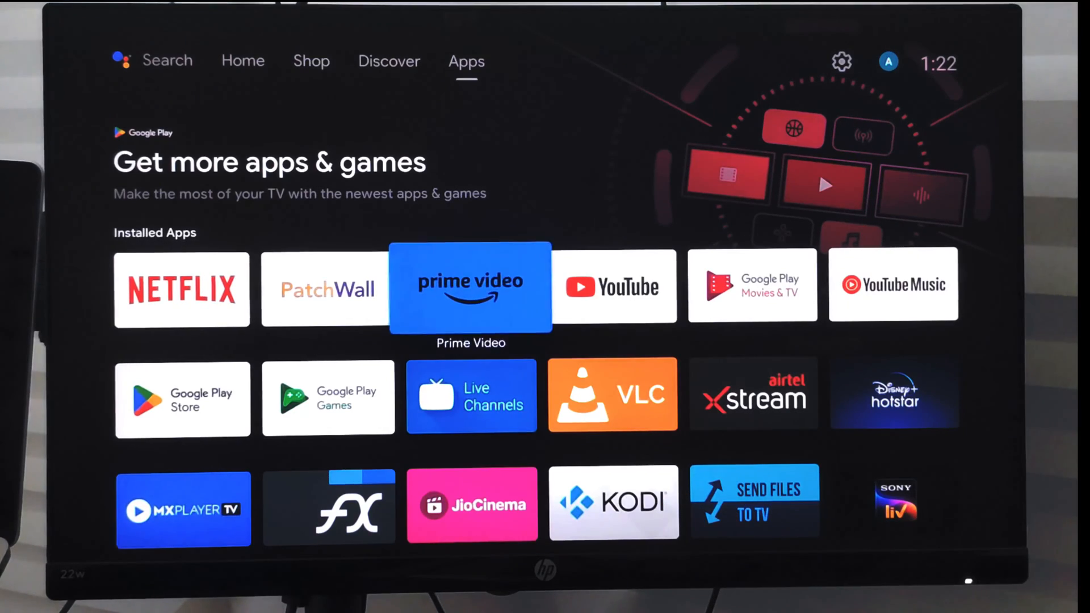
Launch YouTube from Installed Apps and pick the existing Google account
left_click(612, 286)
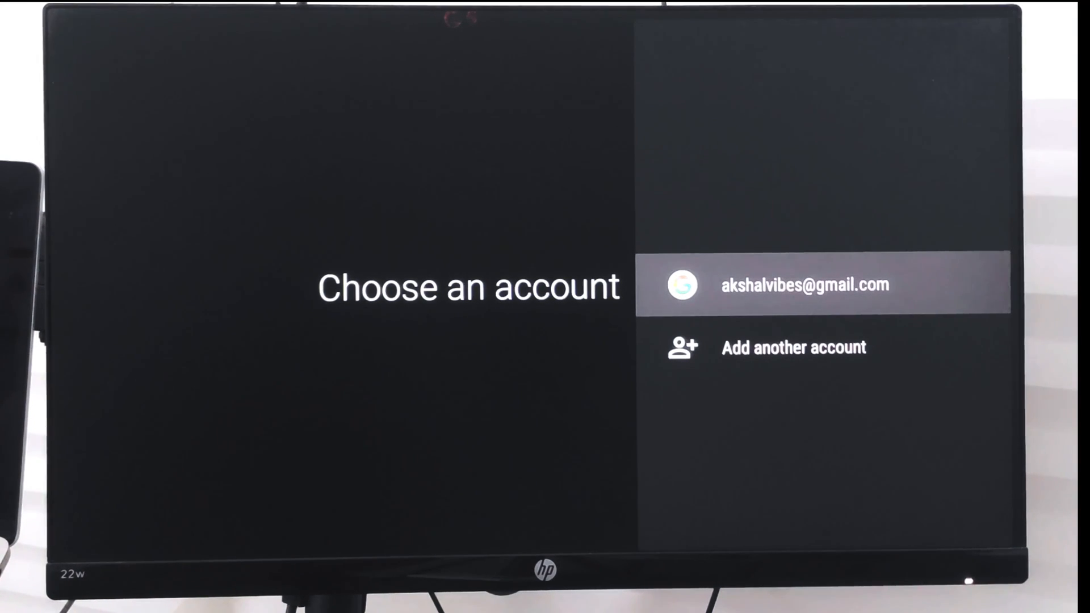
left_click(805, 285)
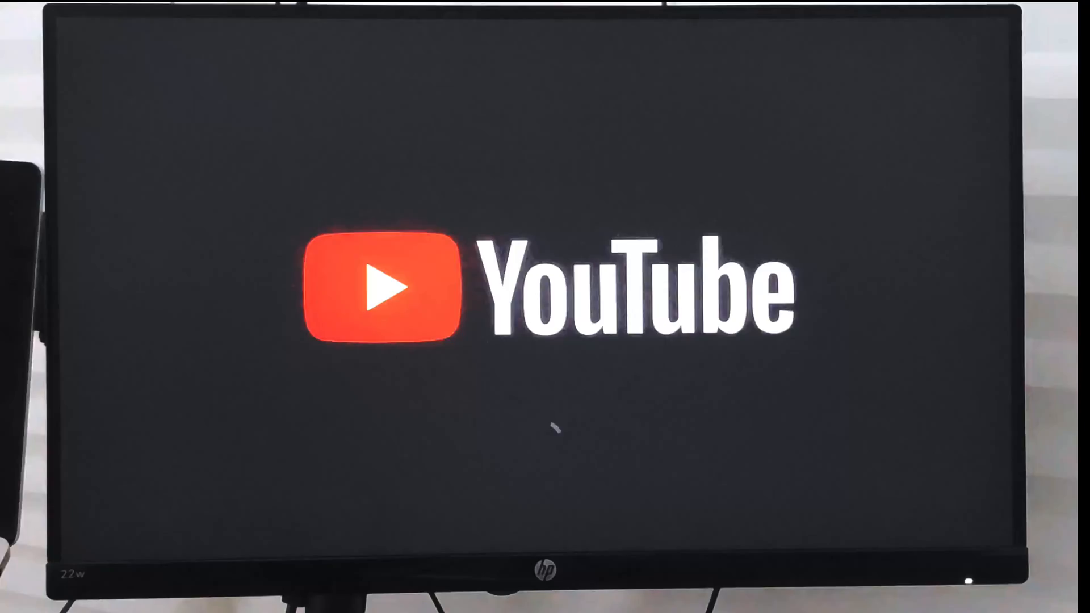